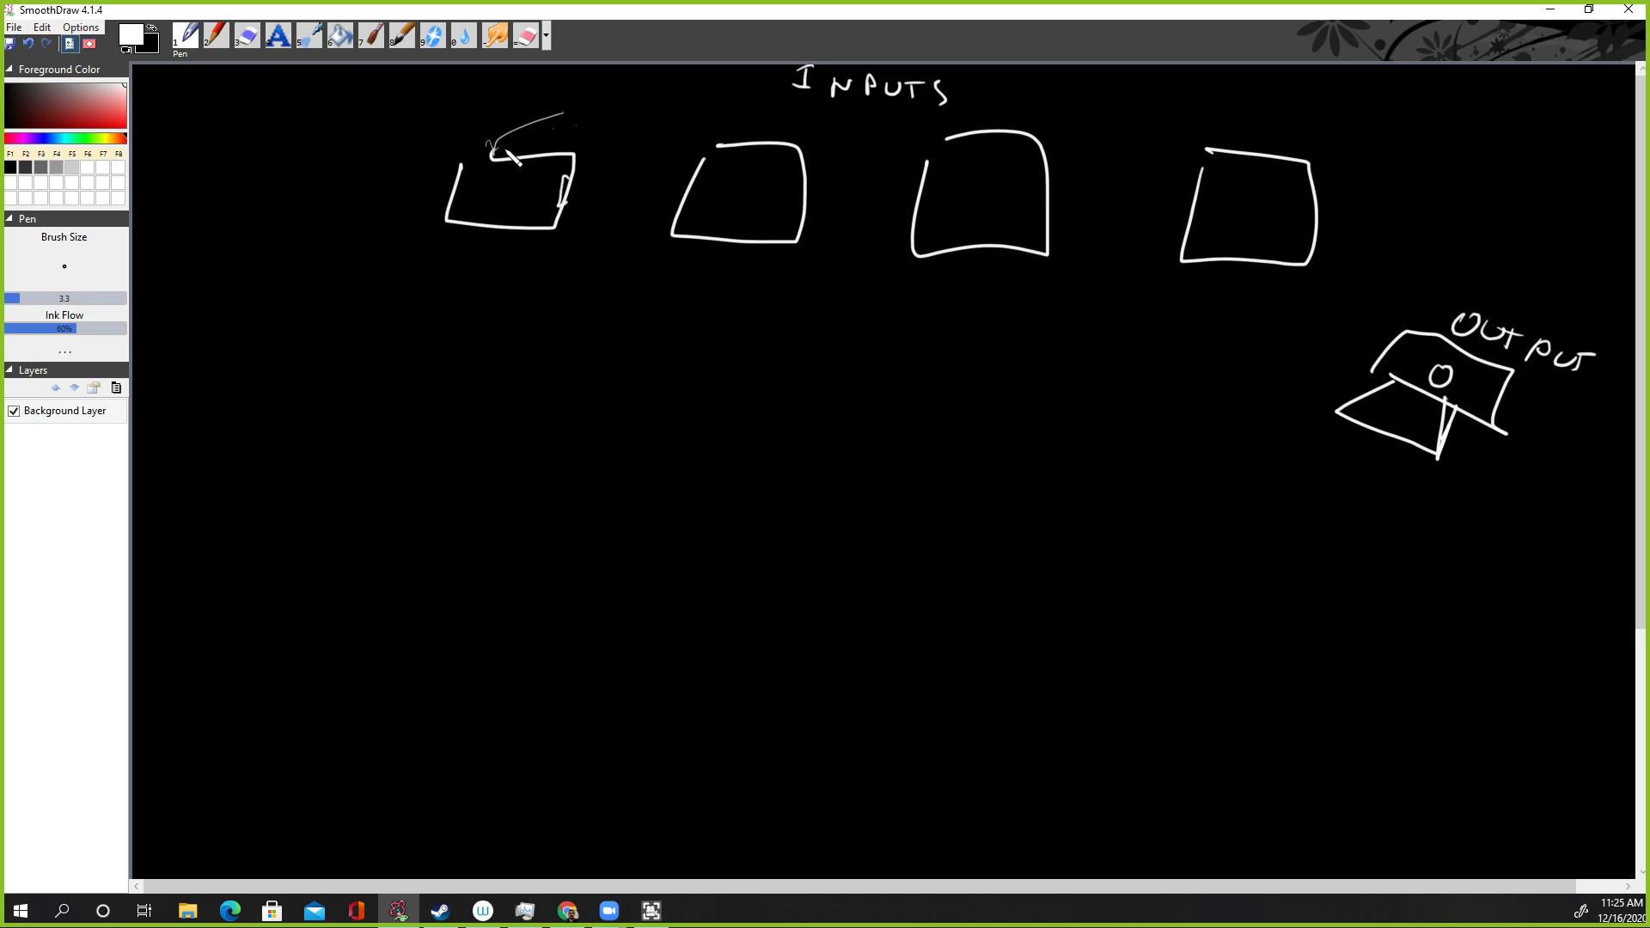
# Sketch a small person figure inside booth A with four pen strokes.
pyautogui.moveTo(510, 158); pyautogui.dragTo(542, 206)
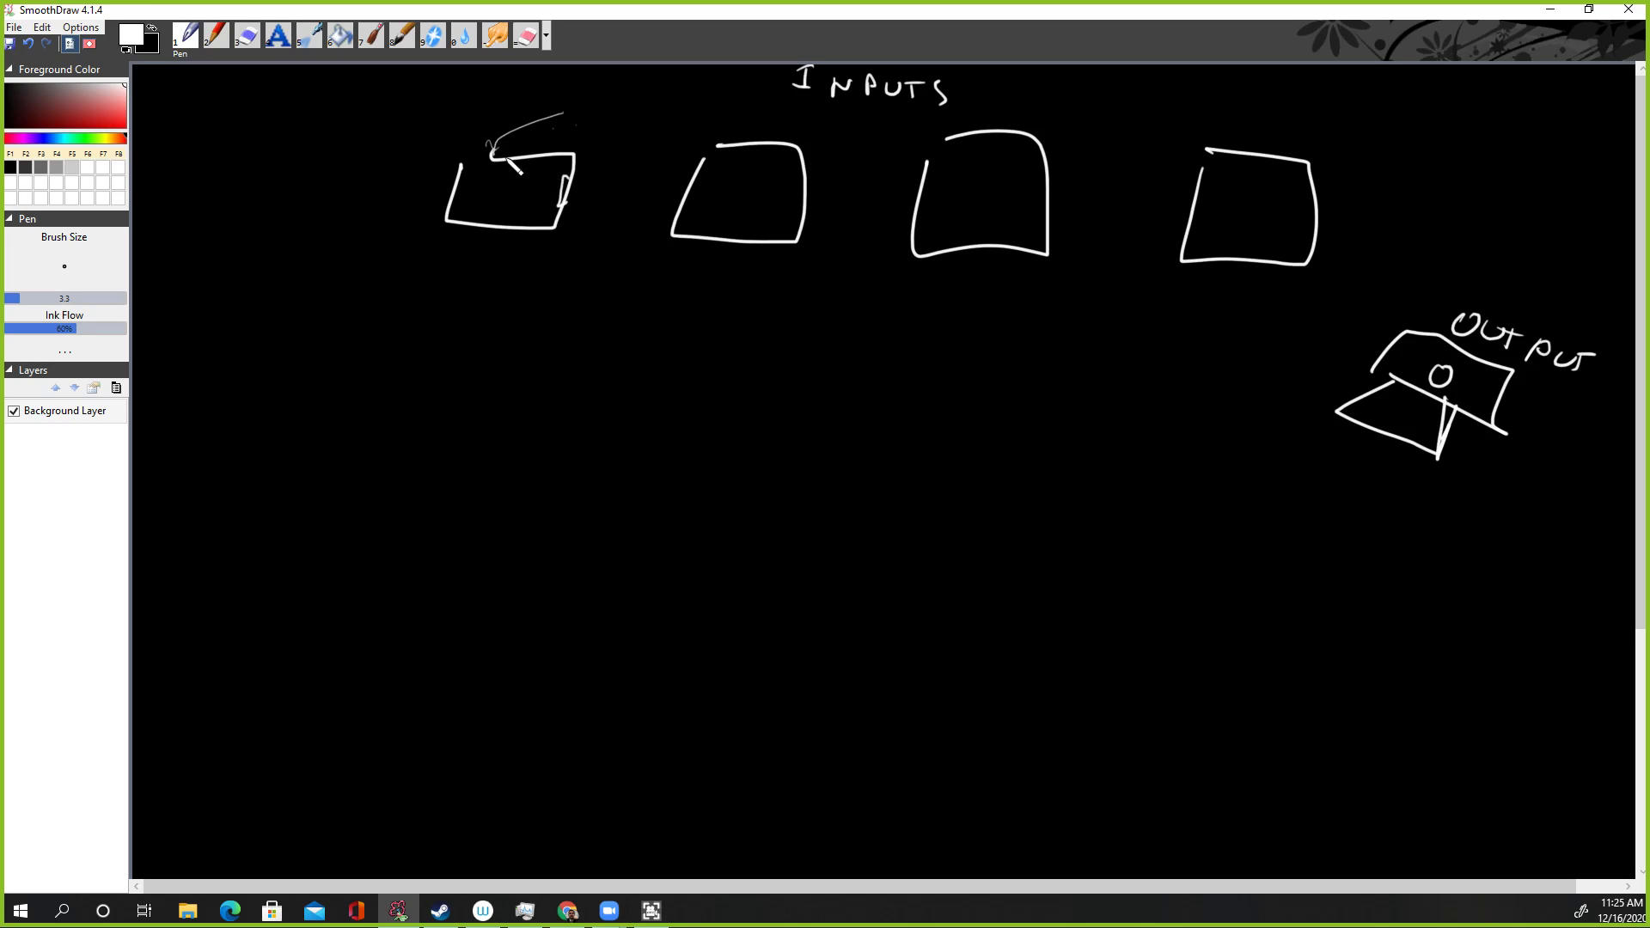
pyautogui.moveTo(516, 168); pyautogui.dragTo(568, 153)
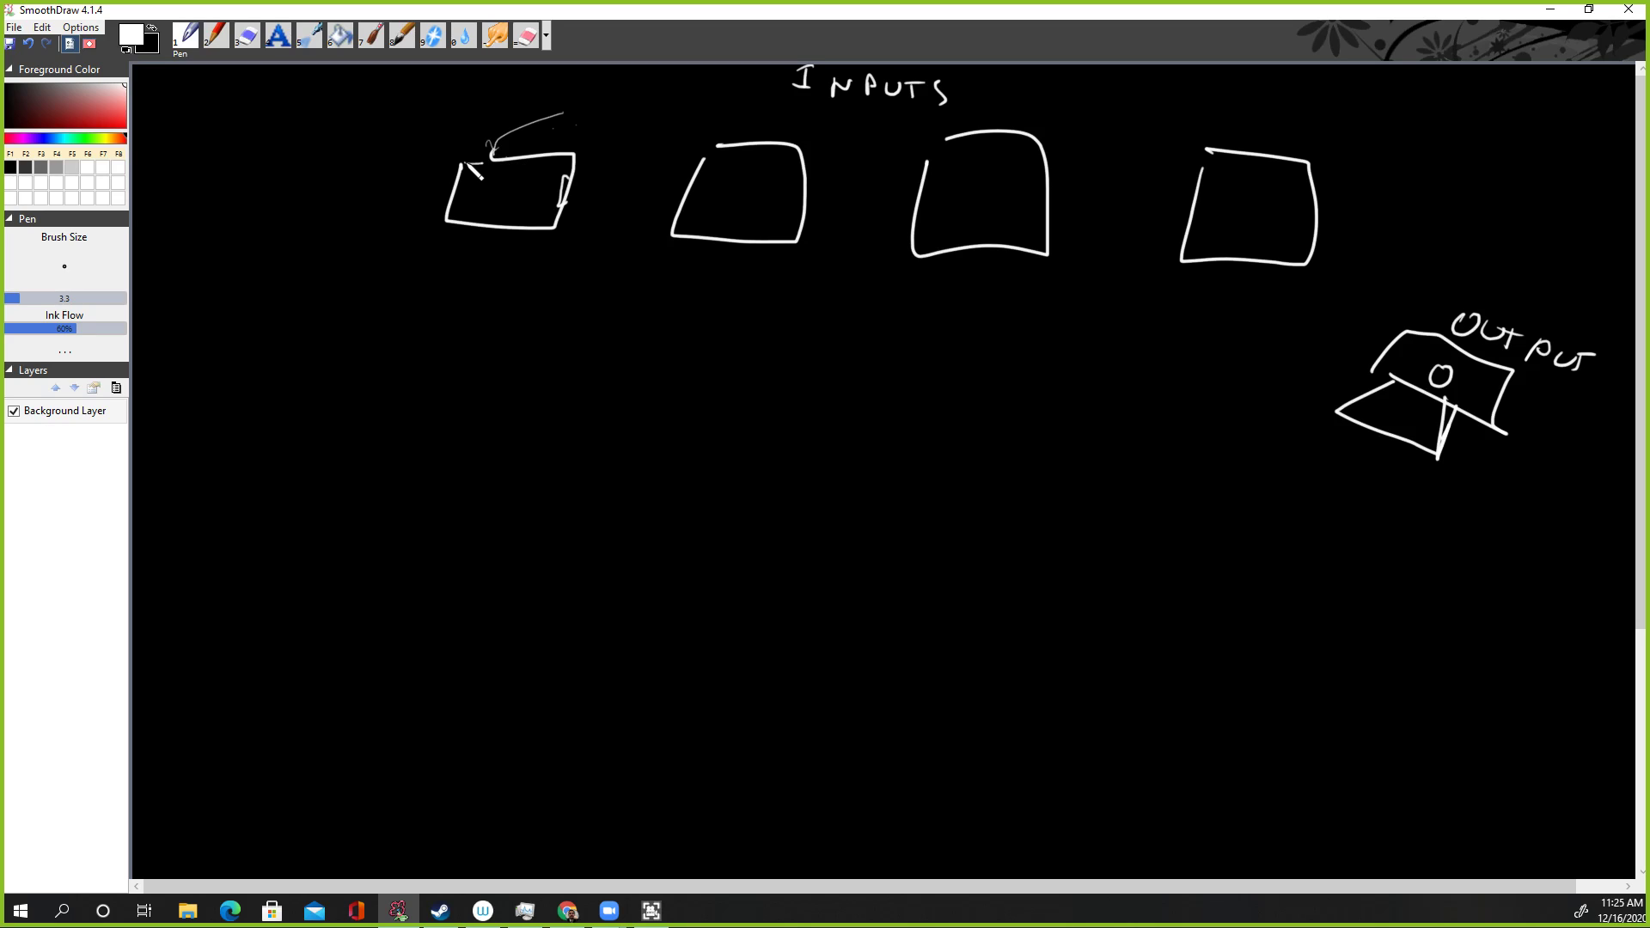
pyautogui.moveTo(484, 168); pyautogui.dragTo(500, 200)
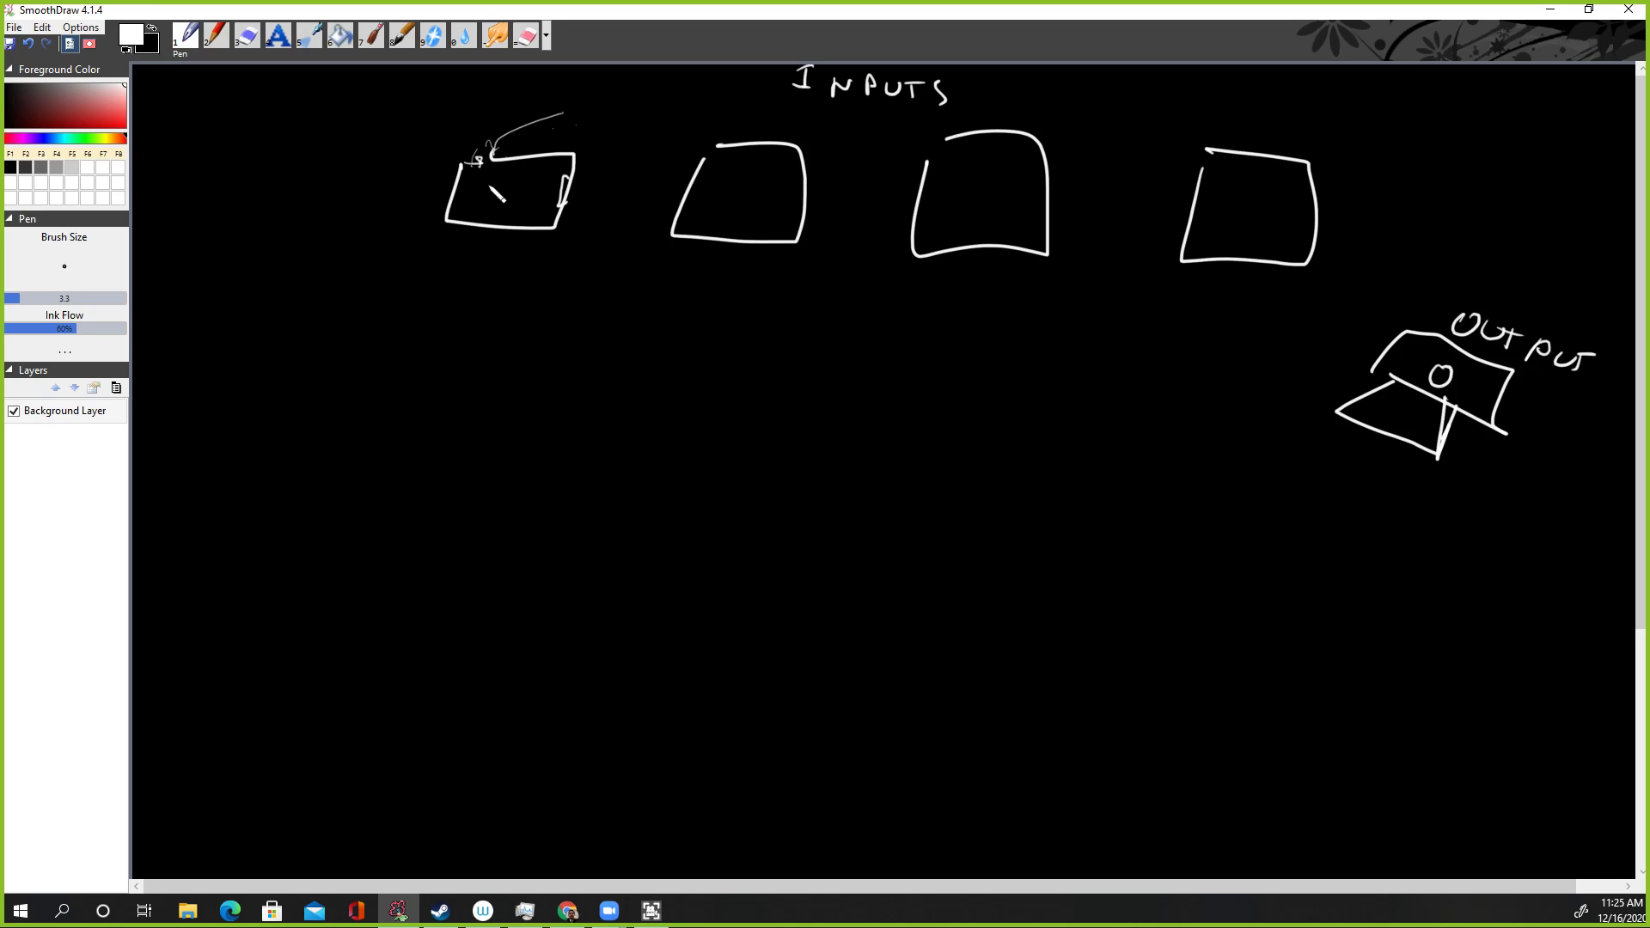
pyautogui.moveTo(495, 200); pyautogui.dragTo(537, 184)
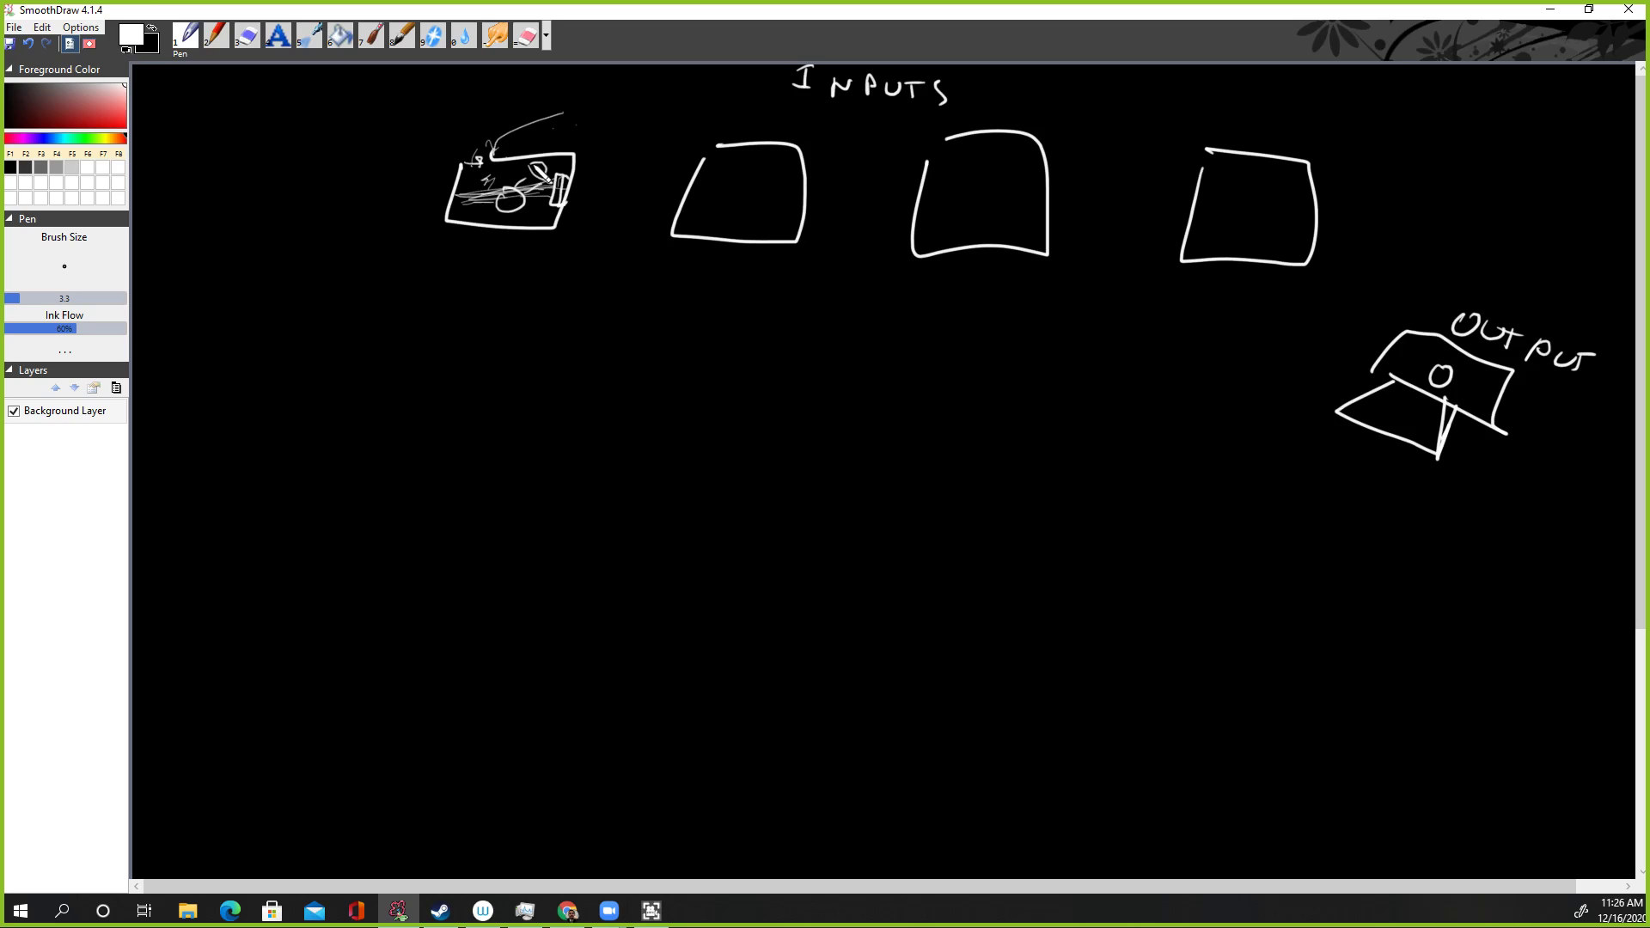
# Handwrite the legend lines 'OCC = 1' and 'EMP = 0' below booth A.
pyautogui.moveTo(445, 256); pyautogui.dragTo(455, 266)
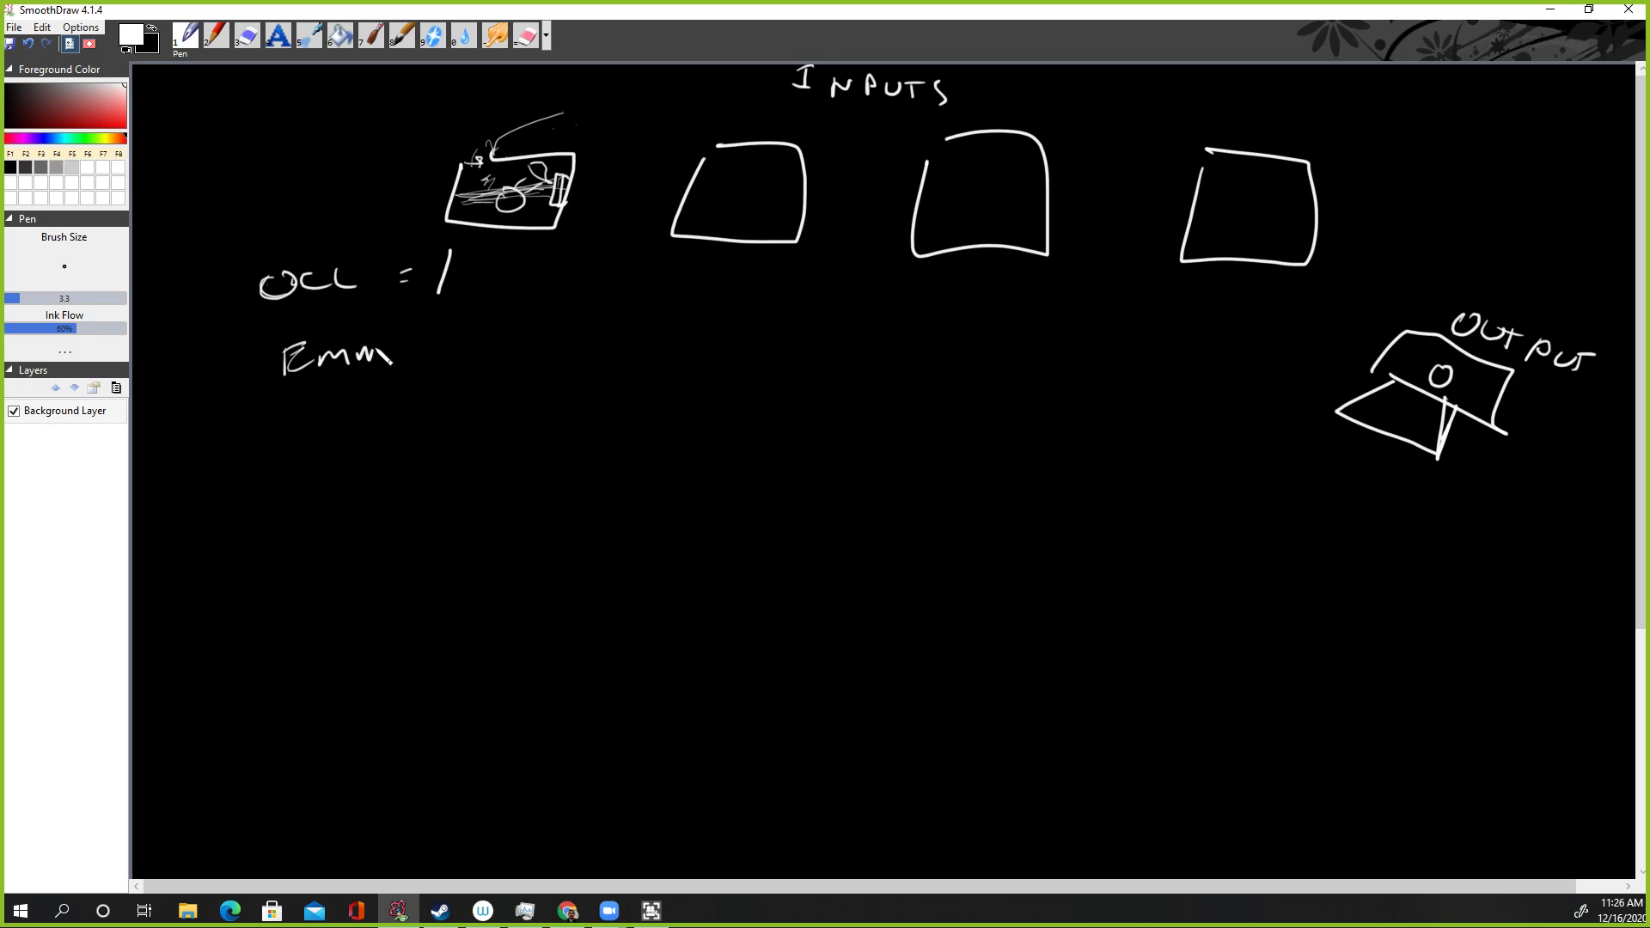
pyautogui.moveTo(369, 357); pyautogui.dragTo(478, 326)
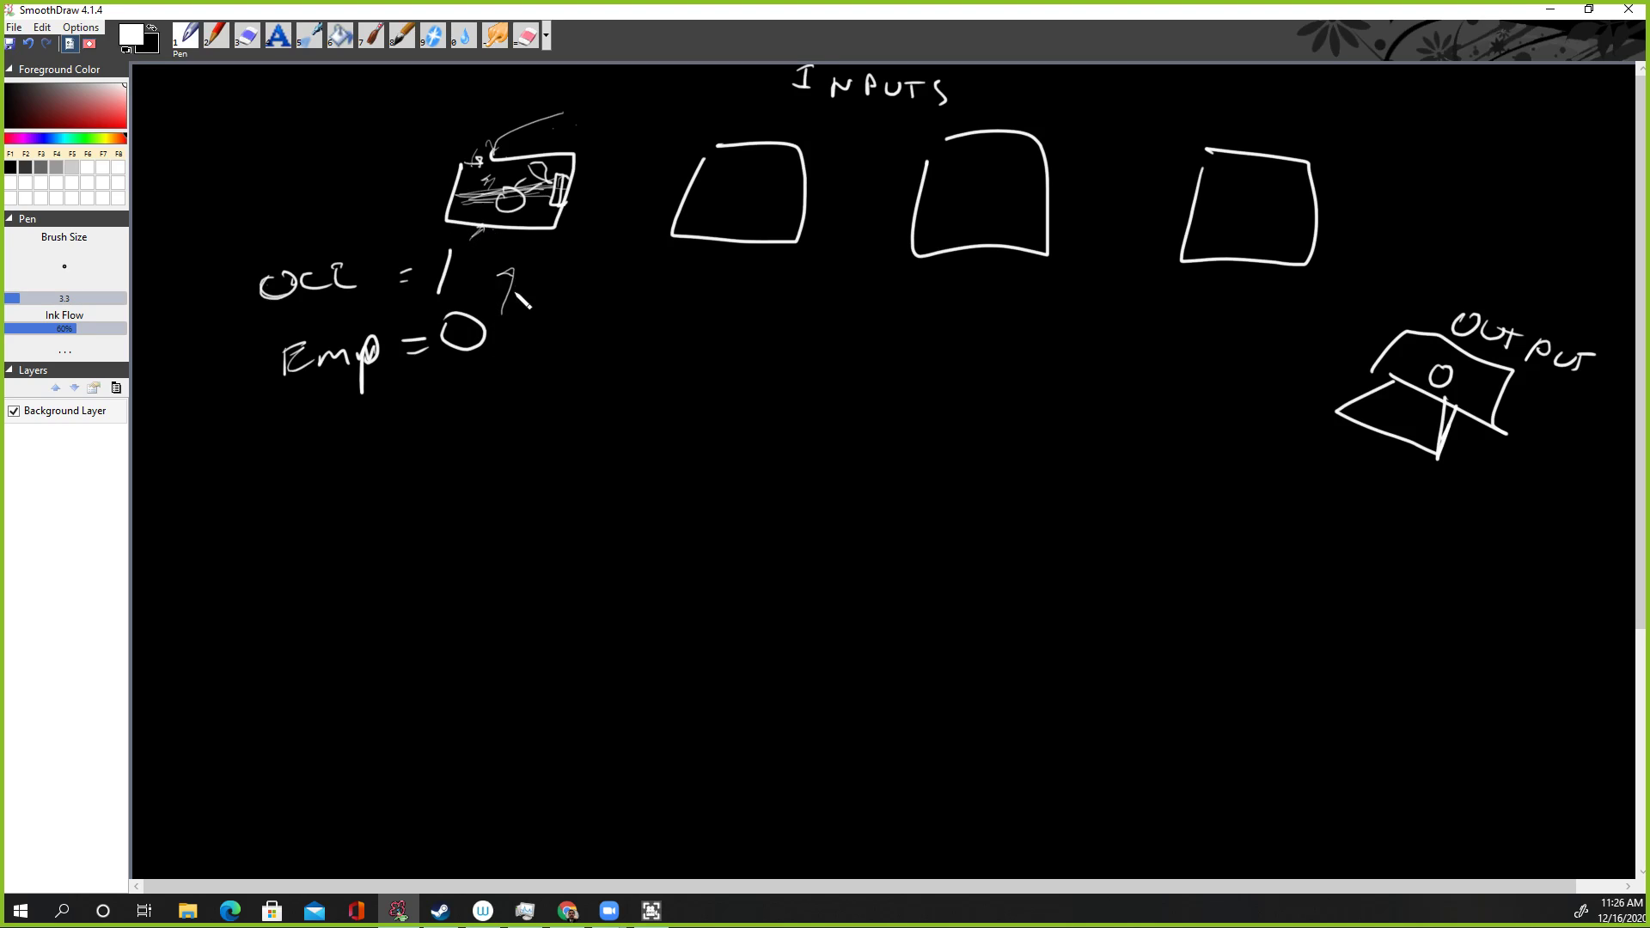
pyautogui.click(516, 300)
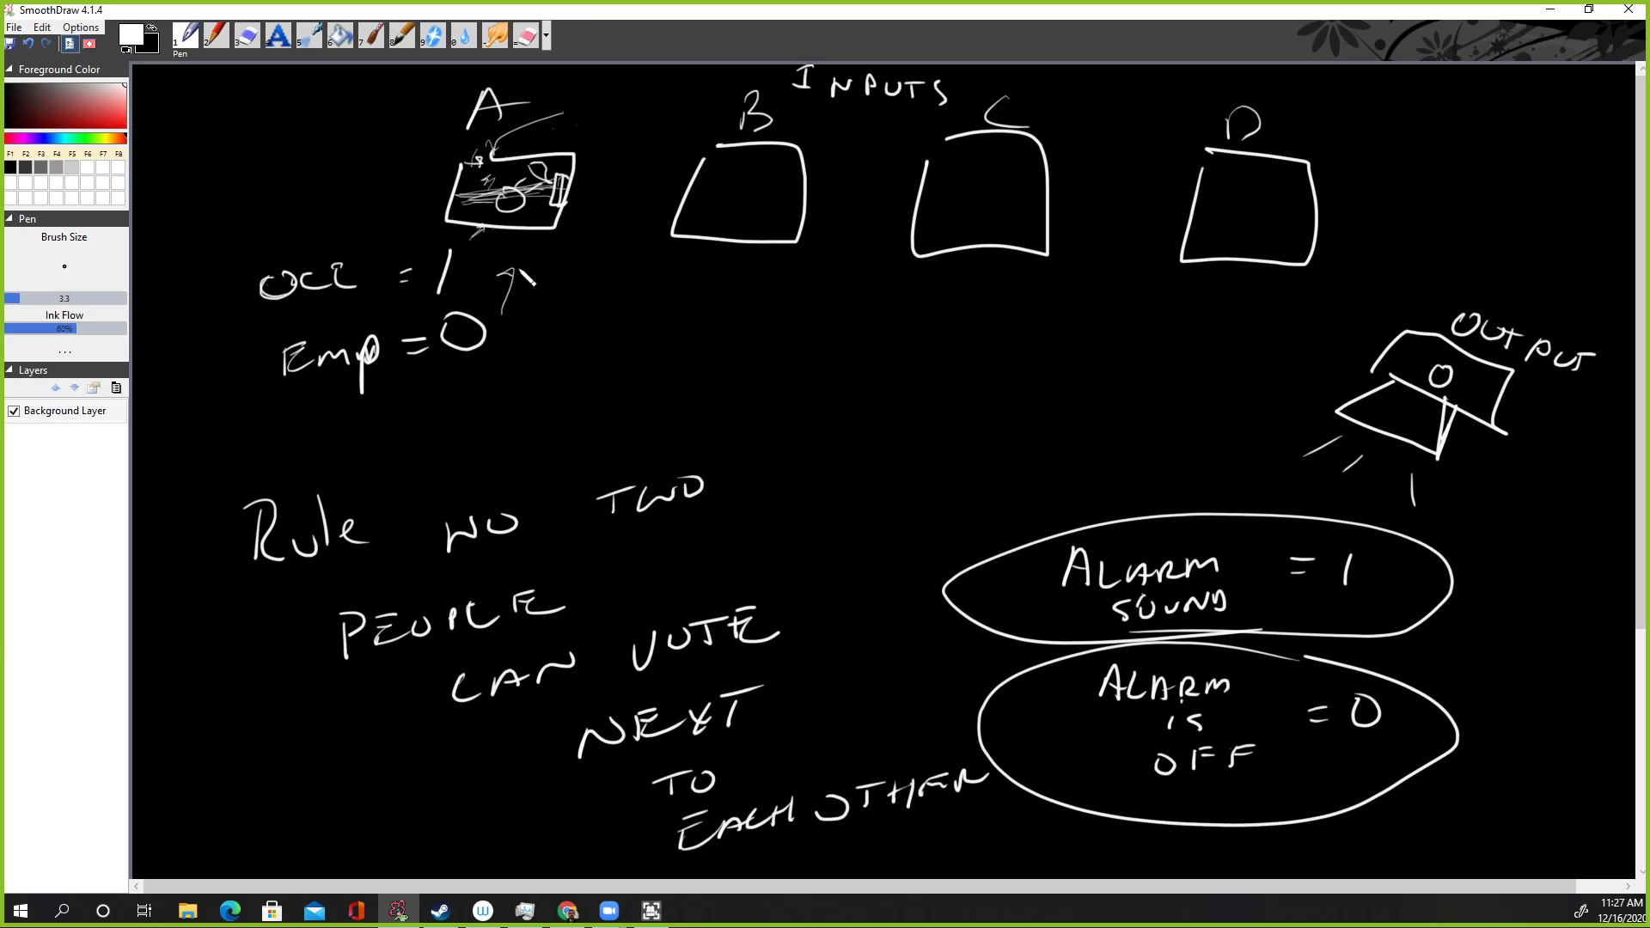
# Click on the canvas near the booths while labelling A–D and writing the alarm states and voting rule.
pyautogui.click(516, 278)
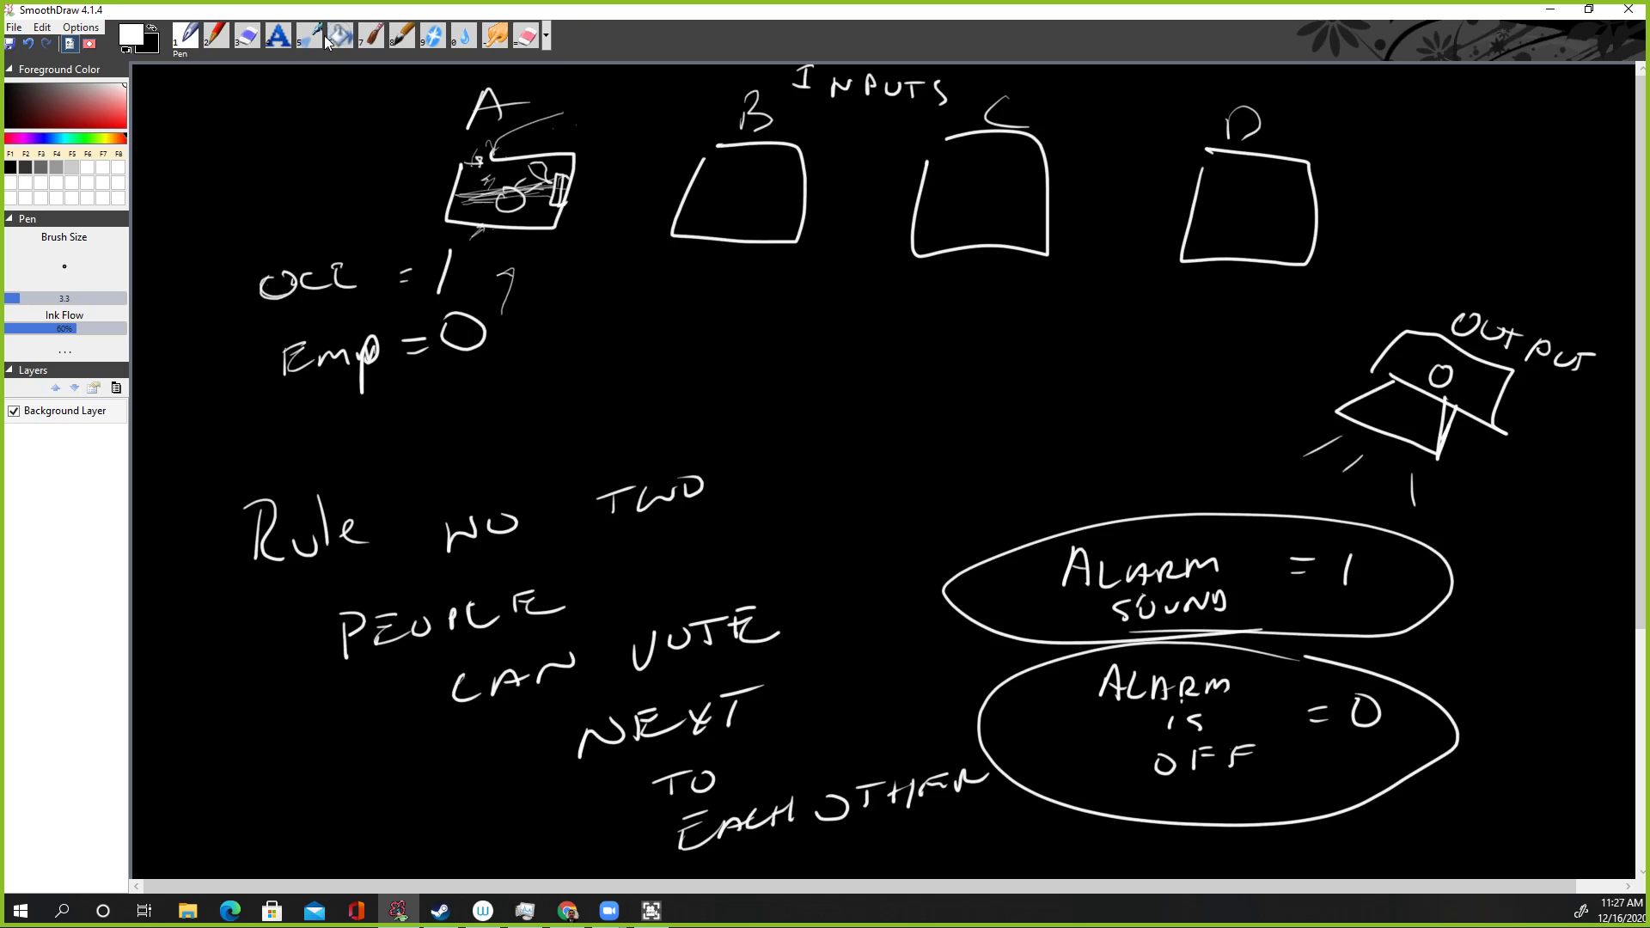
# Erase booth A's sketch, write 0 in booths A–C with the Pen, then undo.
pyautogui.click(247, 34)
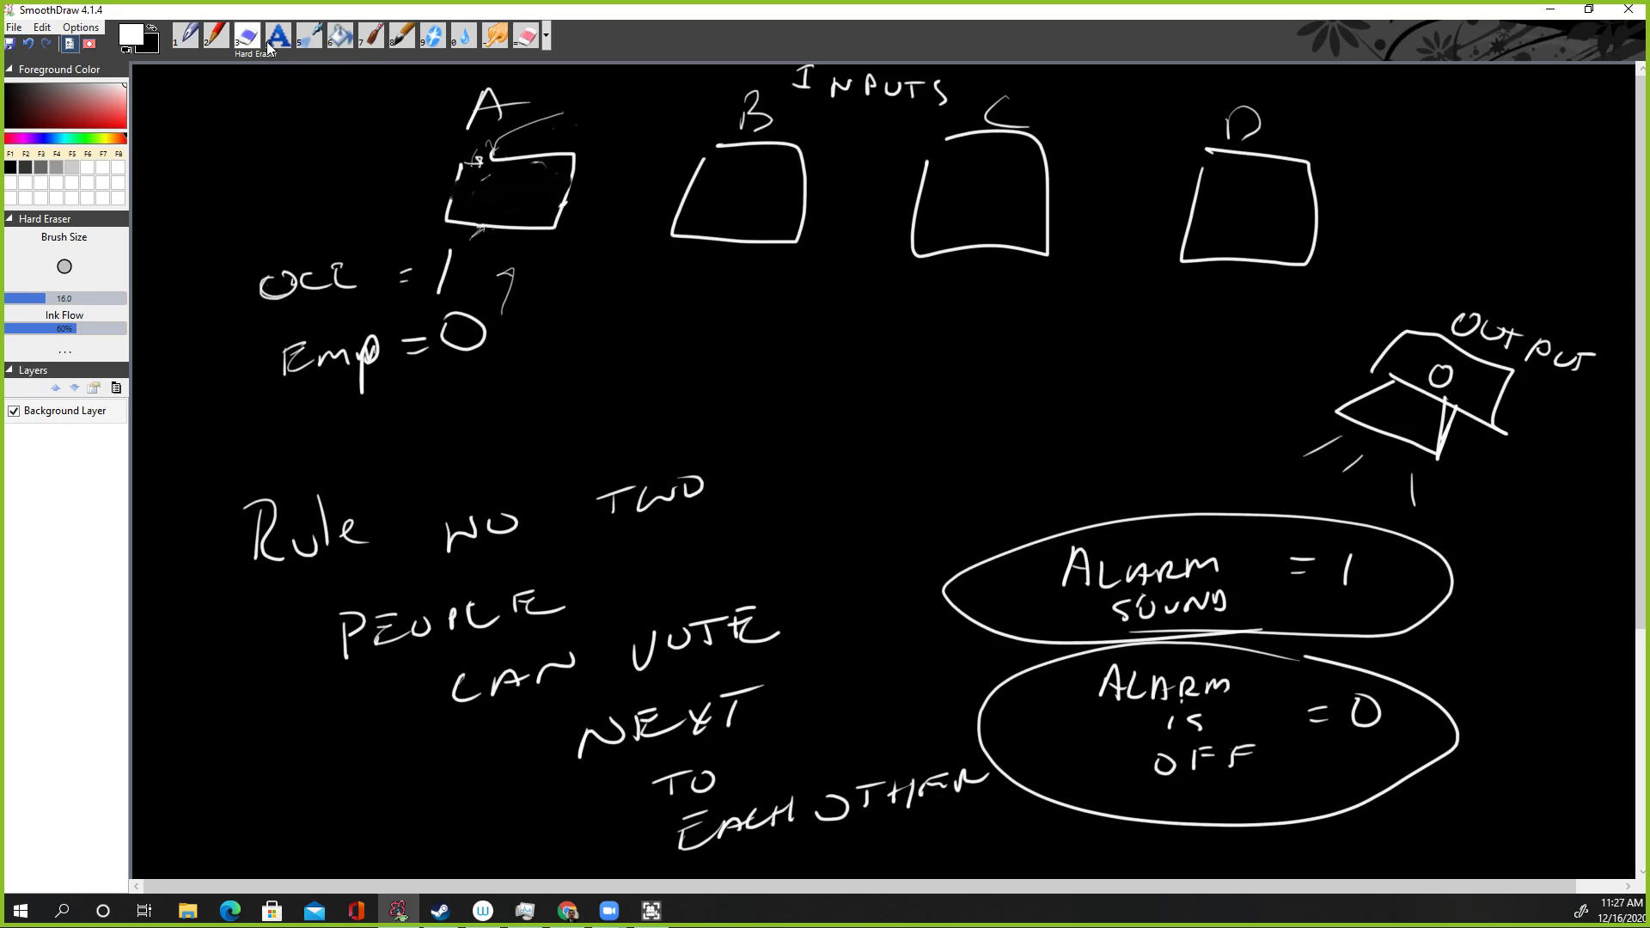
pyautogui.click(186, 34)
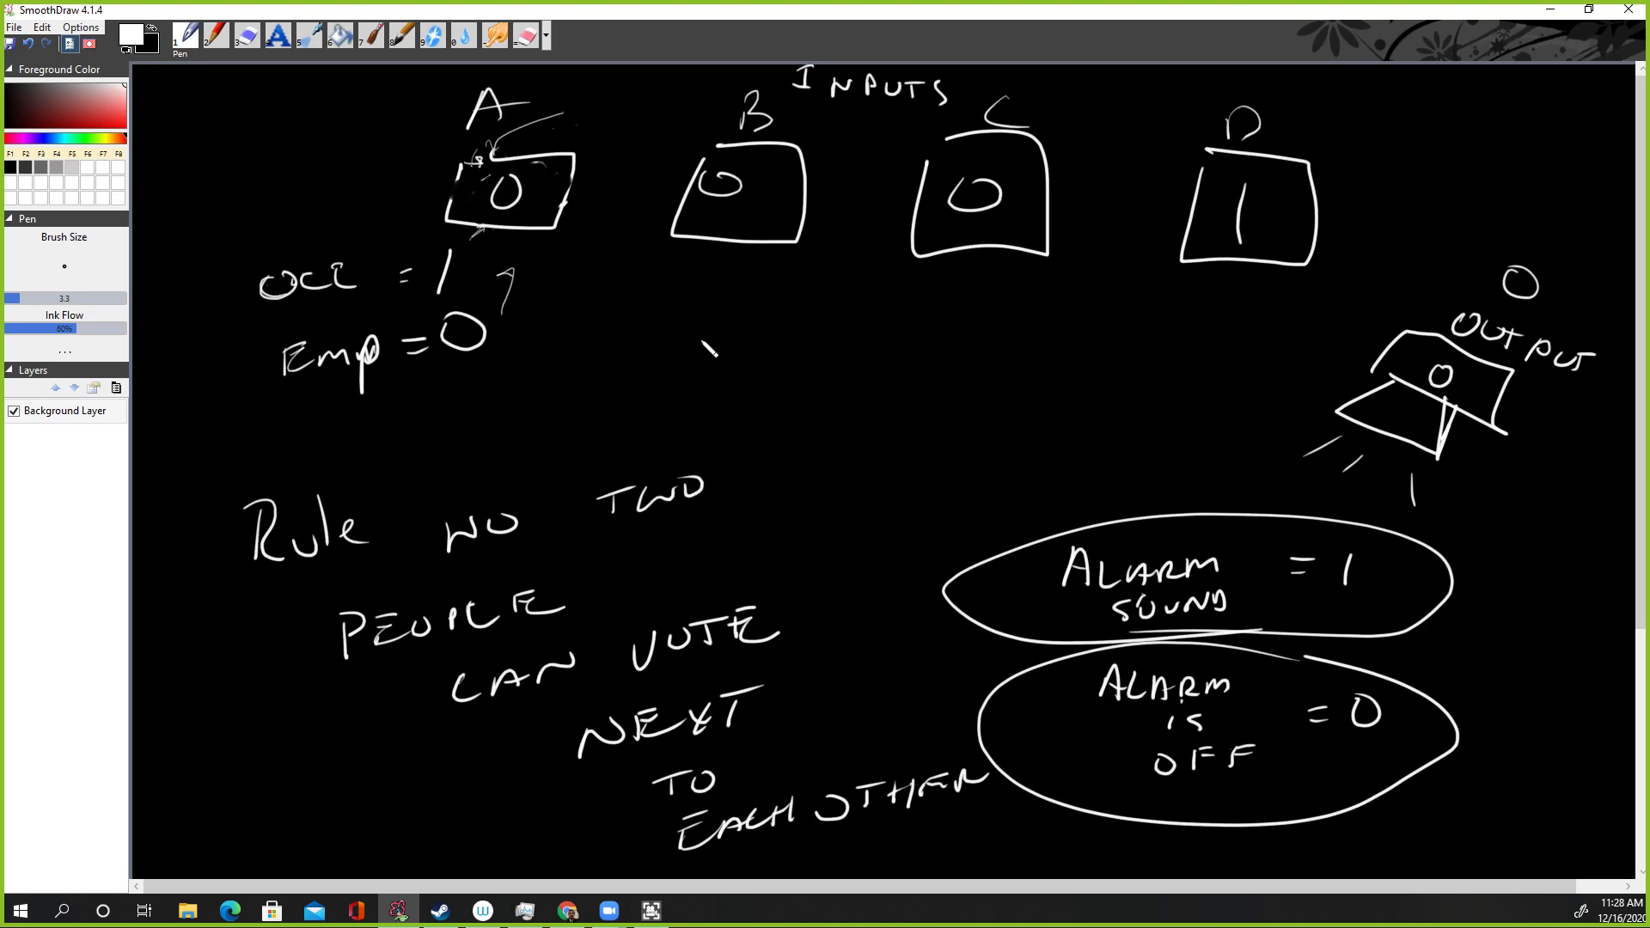
pyautogui.click(25, 43)
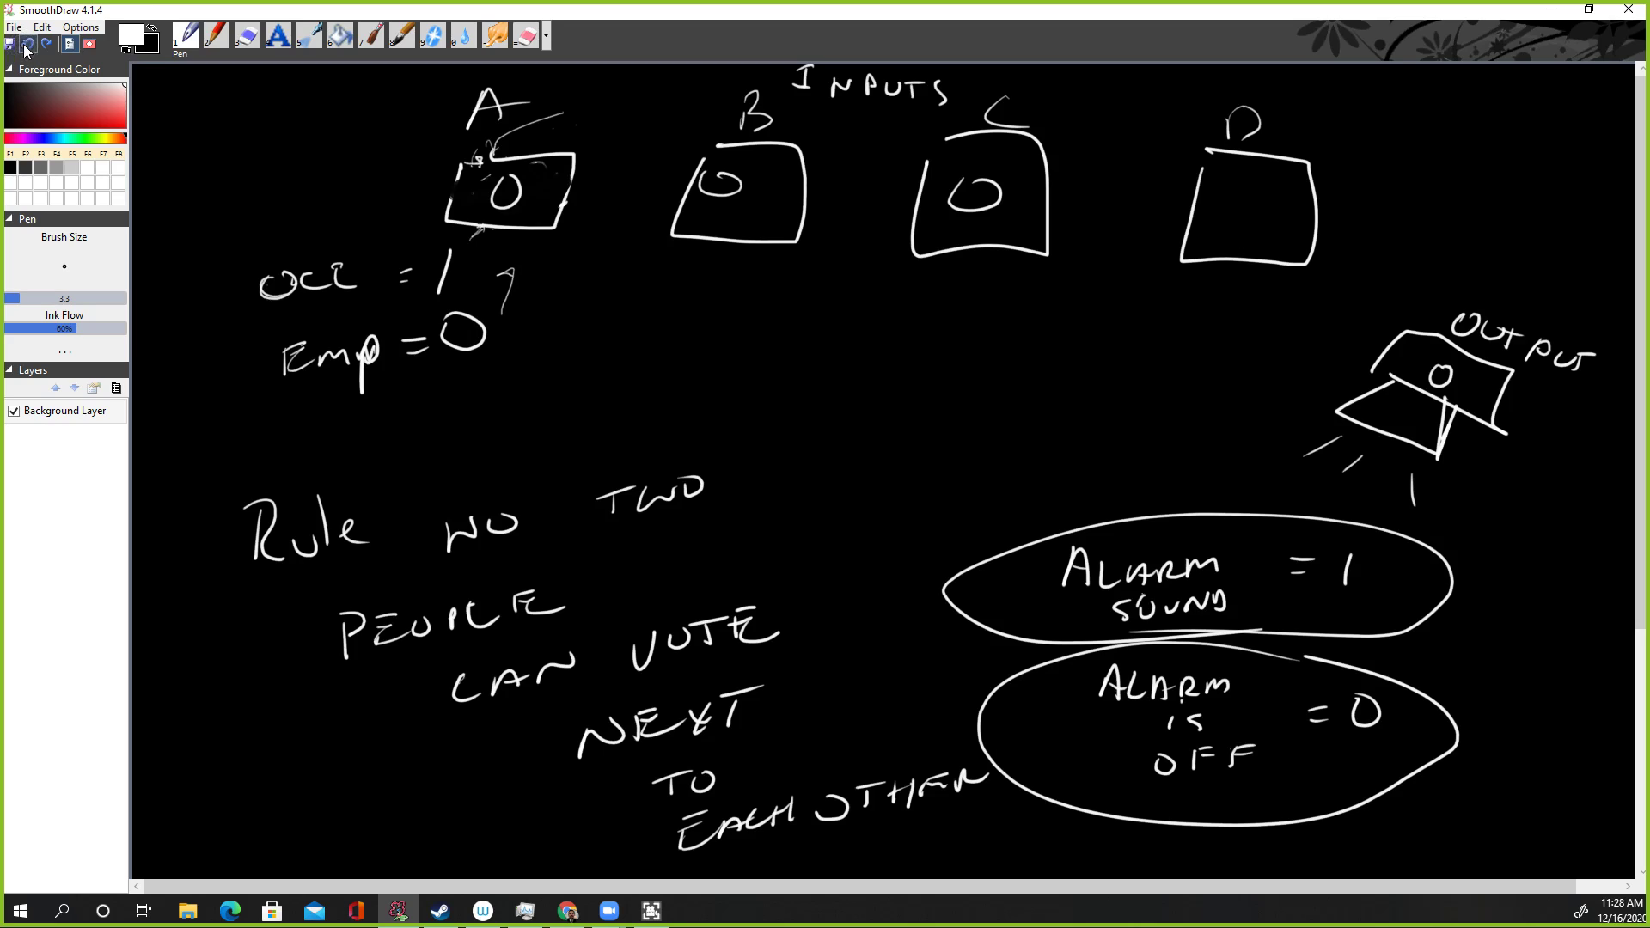
# Dismiss the Open dialog and write 1, 0, 1, 0 in booths, arrows, and output 0.
pyautogui.click(29, 43)
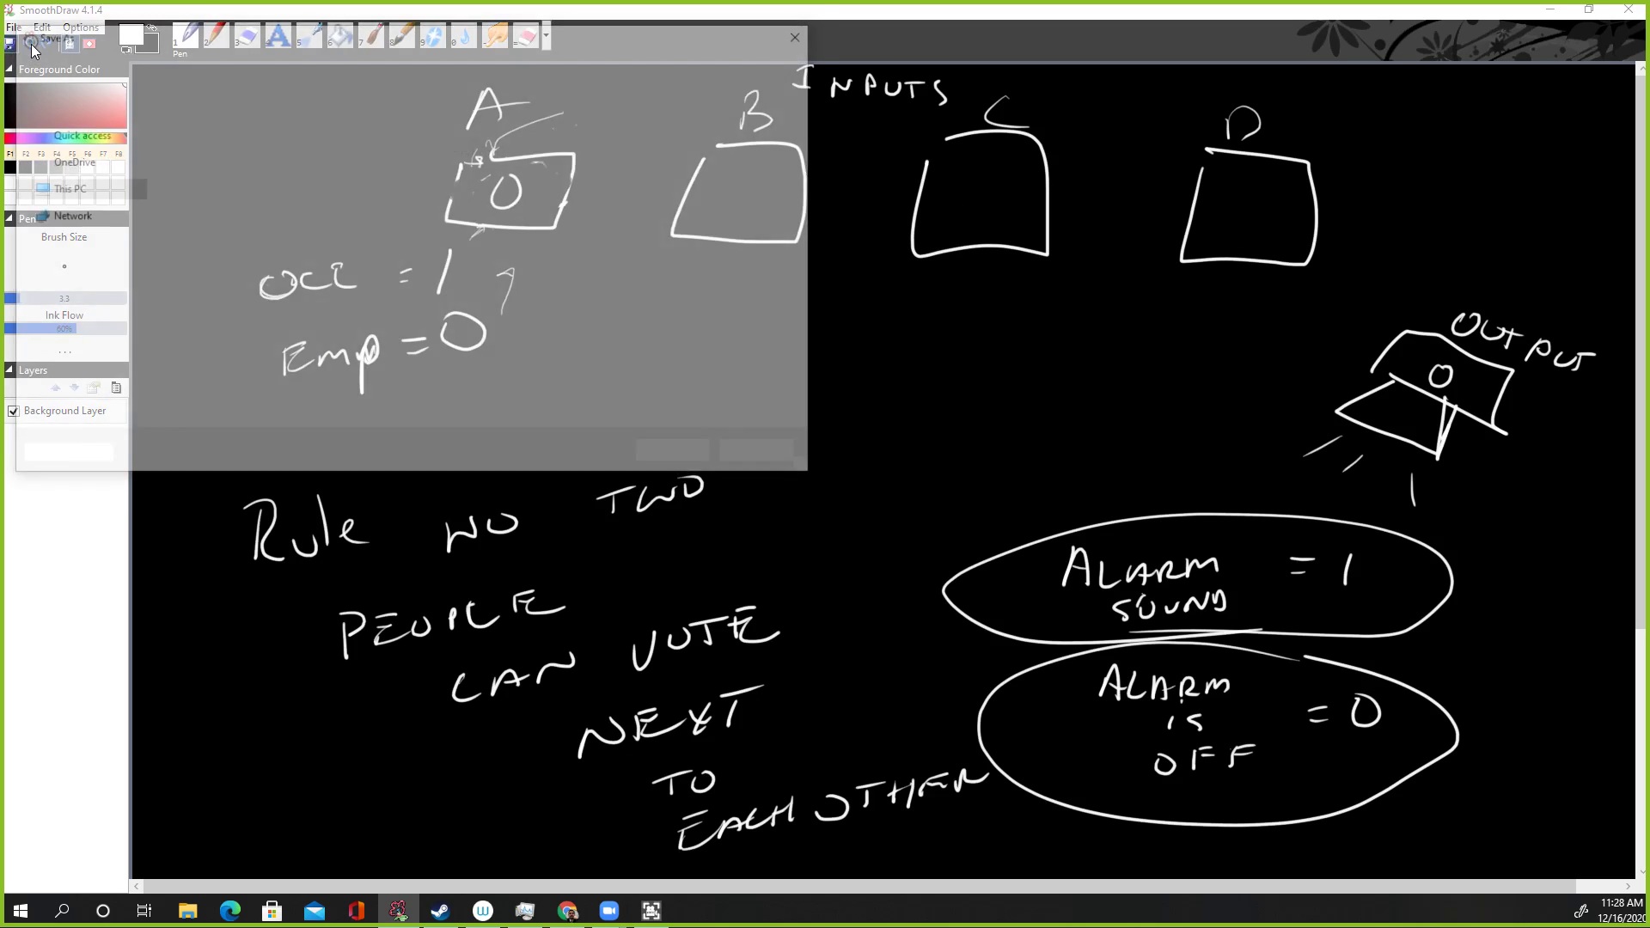
pyautogui.click(793, 37)
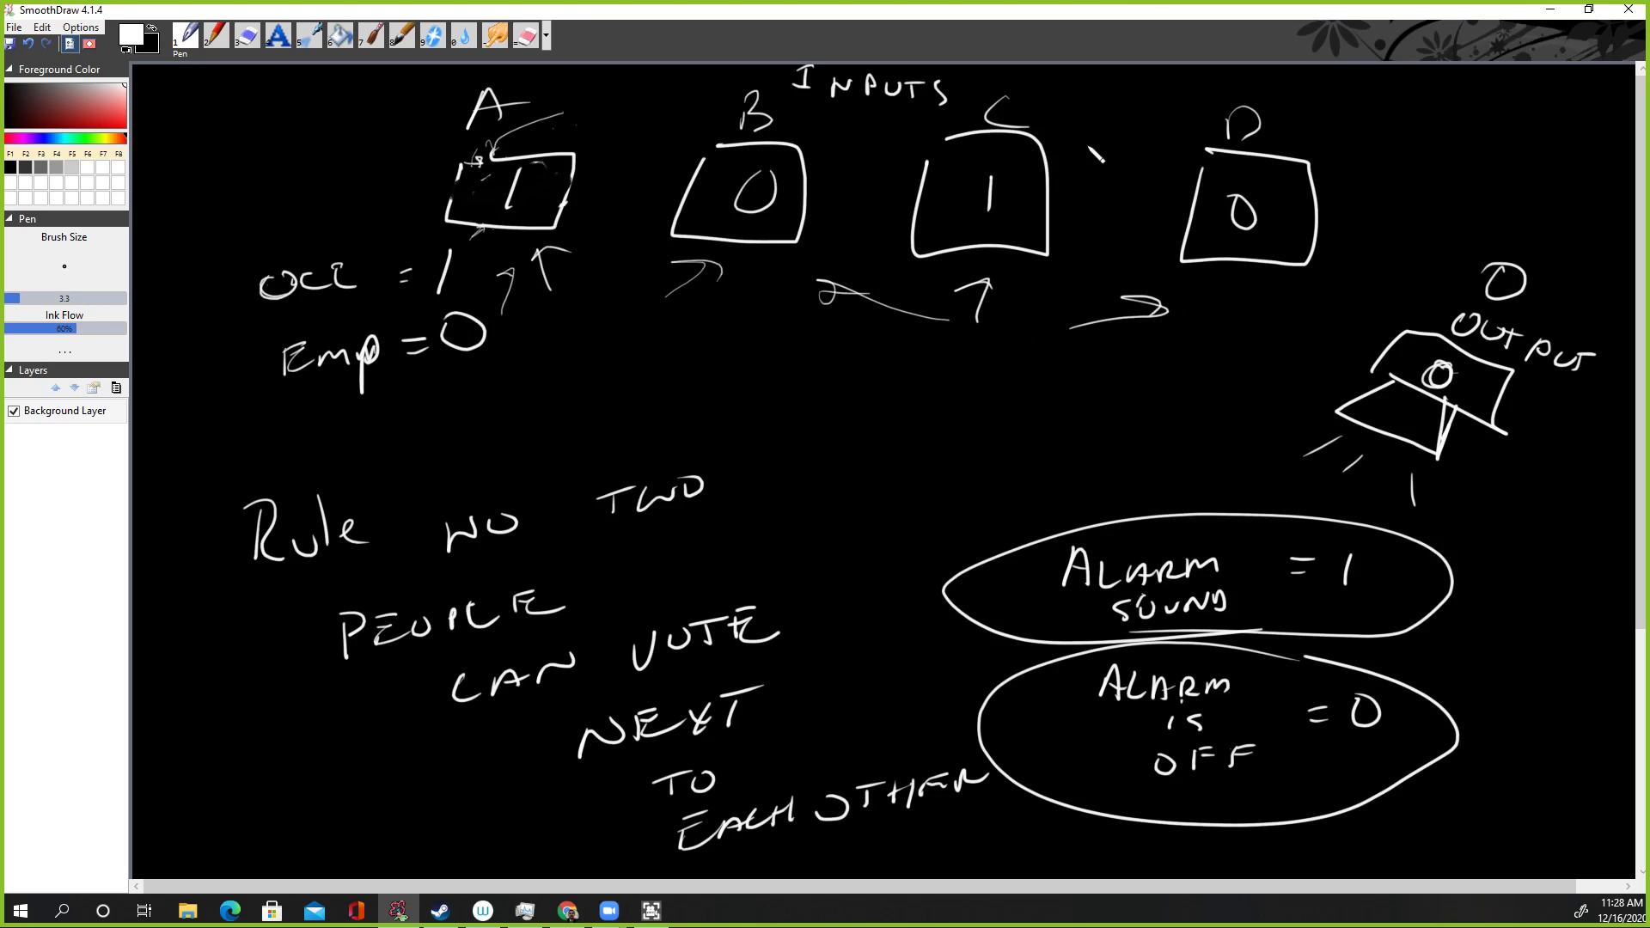
pyautogui.click(1520, 689)
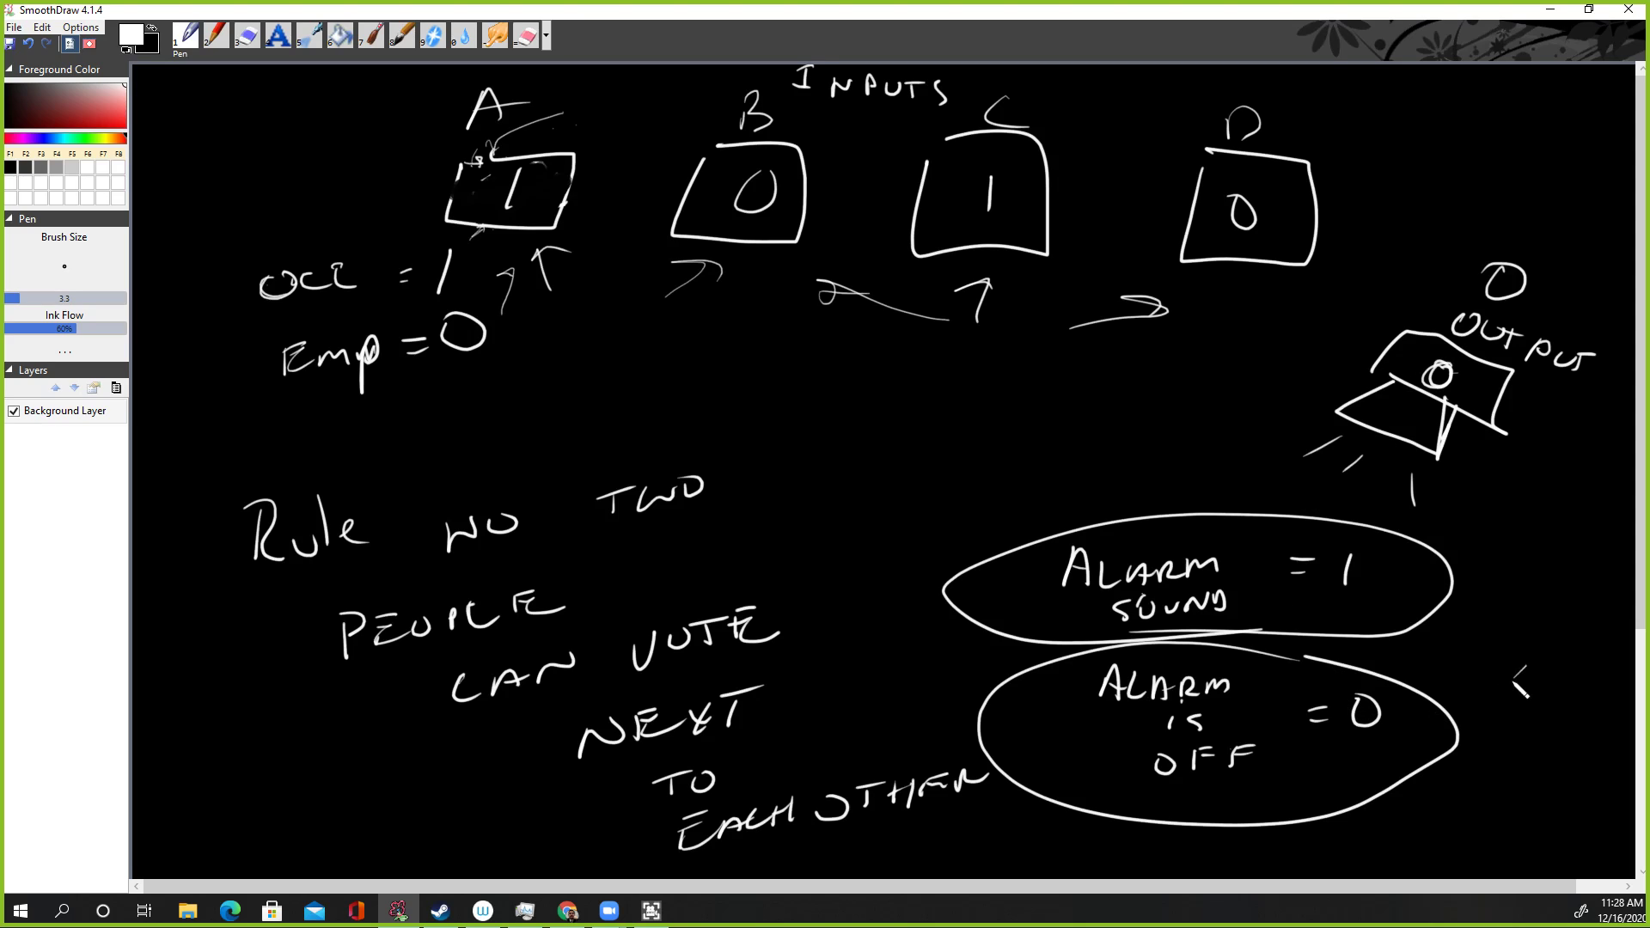